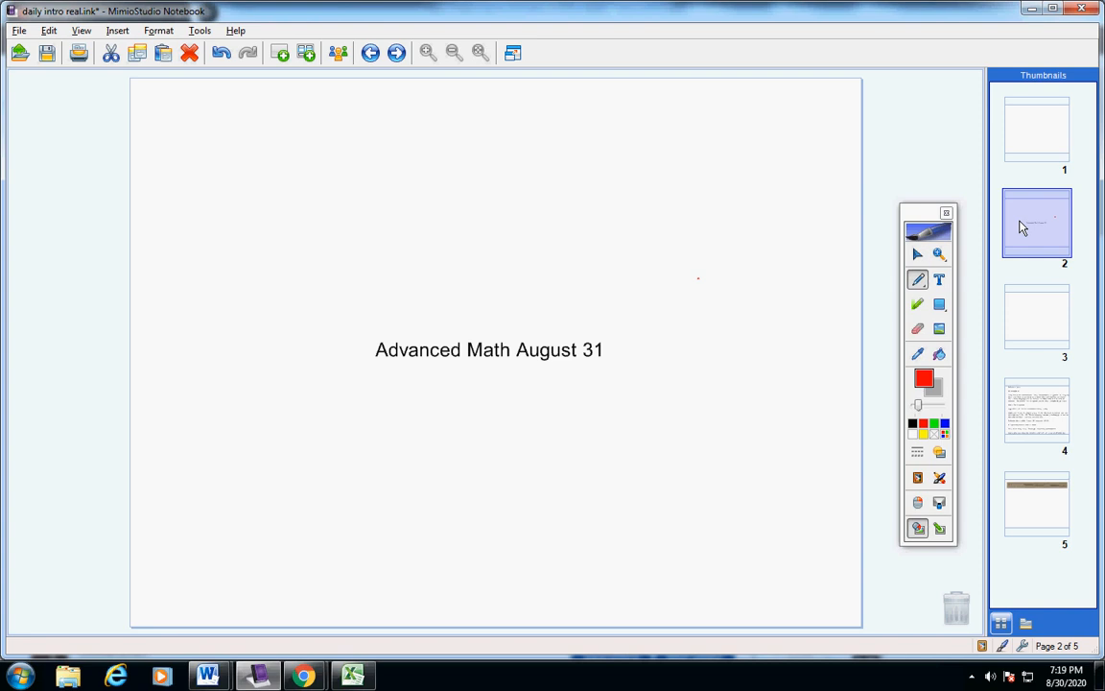
Go to page 4, the daily announcements page, in the thumbnails.
click(1036, 410)
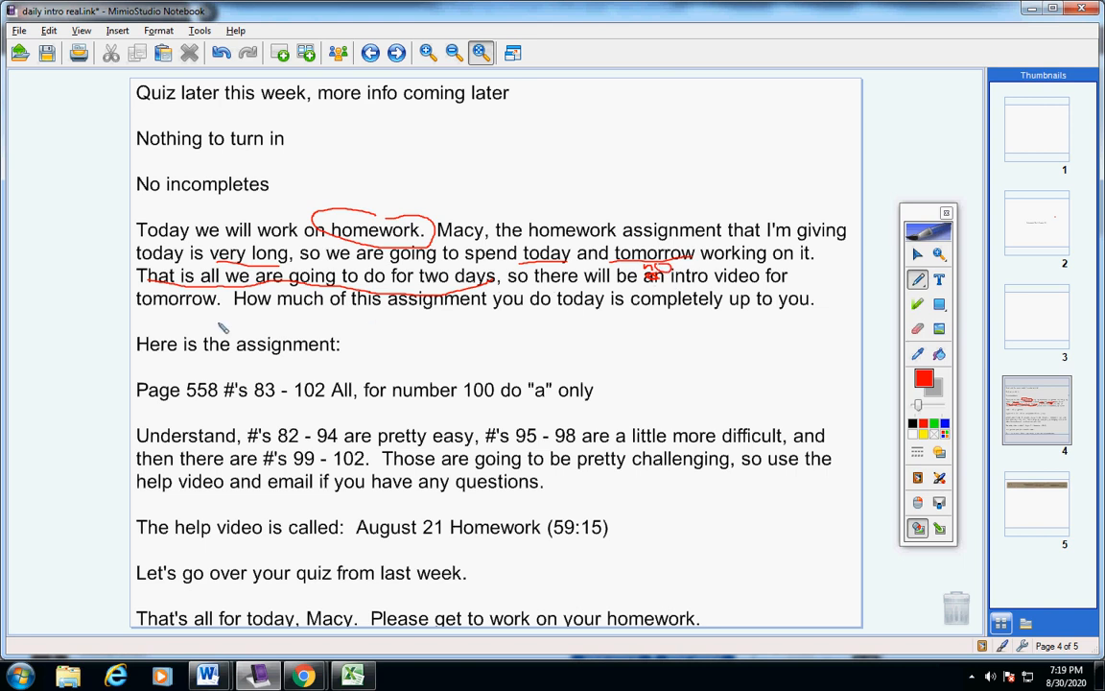
mouse_move(357, 326)
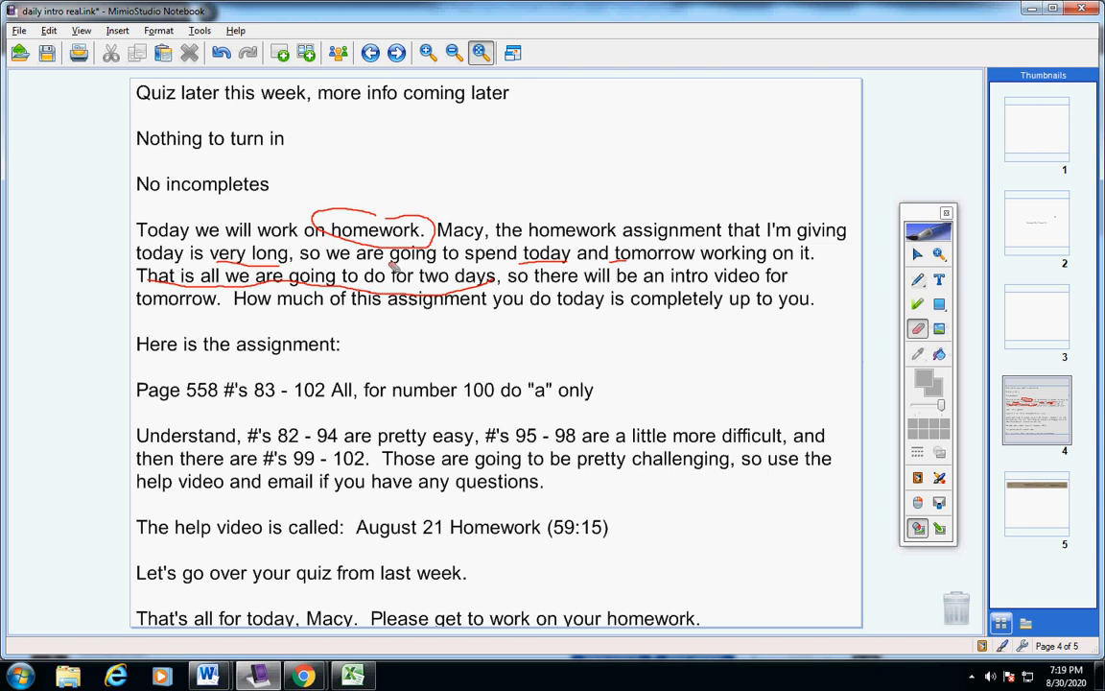
Clear the ink, then circle the Page 558 assignment line and underline the problem ranges in red.
click(917, 281)
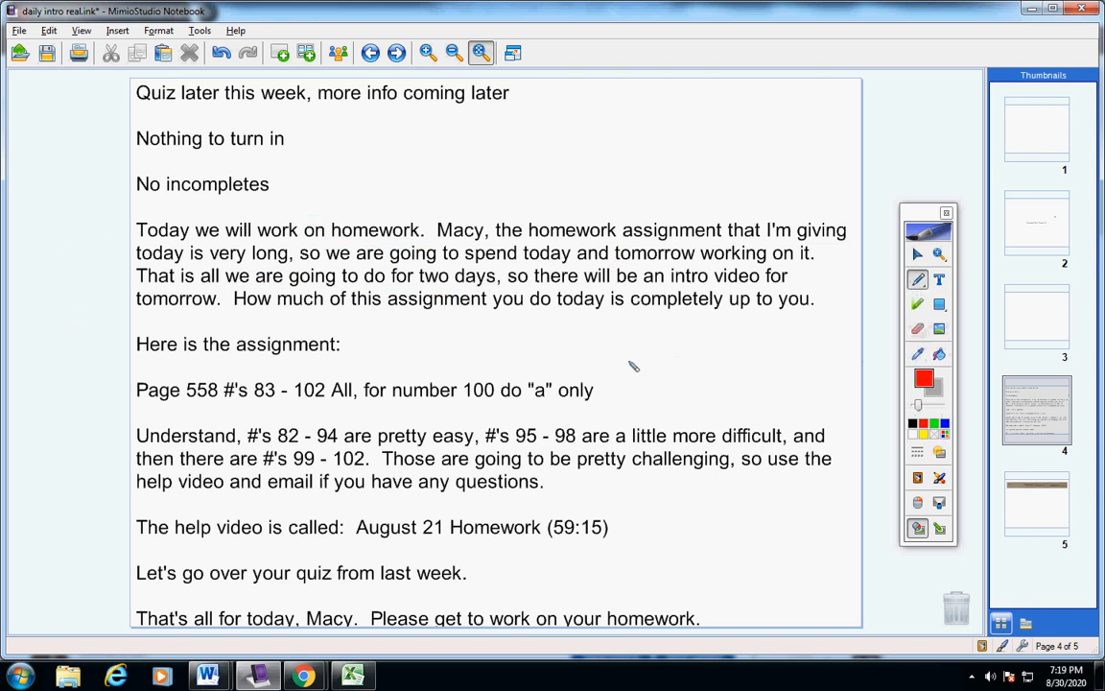
drag(126, 394, 529, 372)
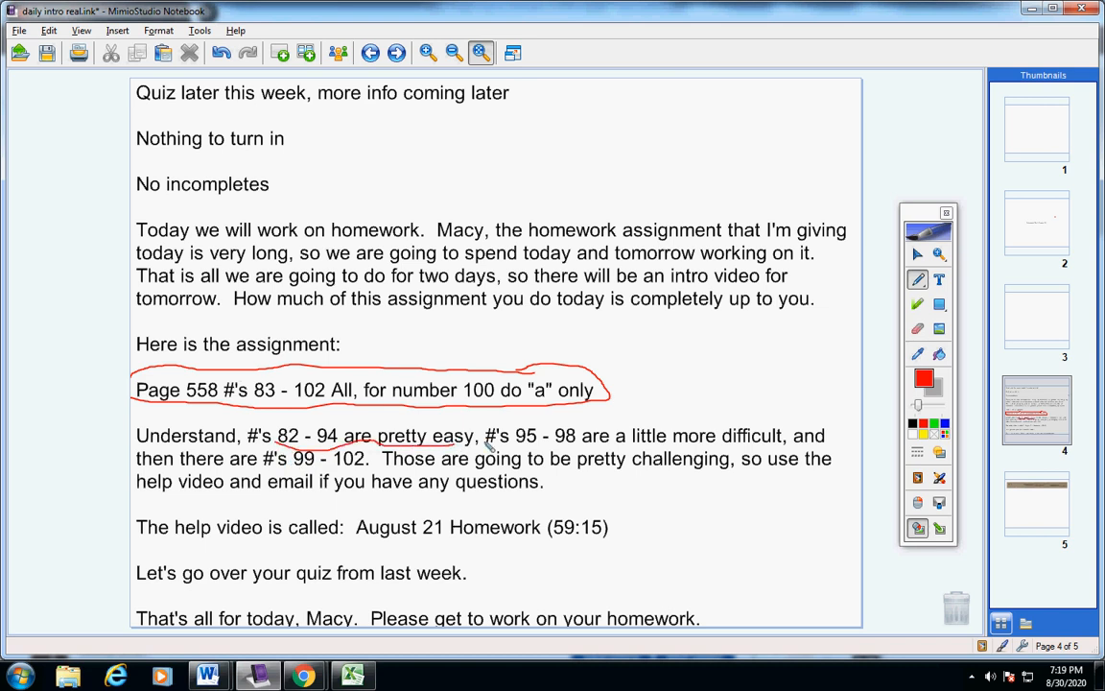
drag(484, 447, 791, 447)
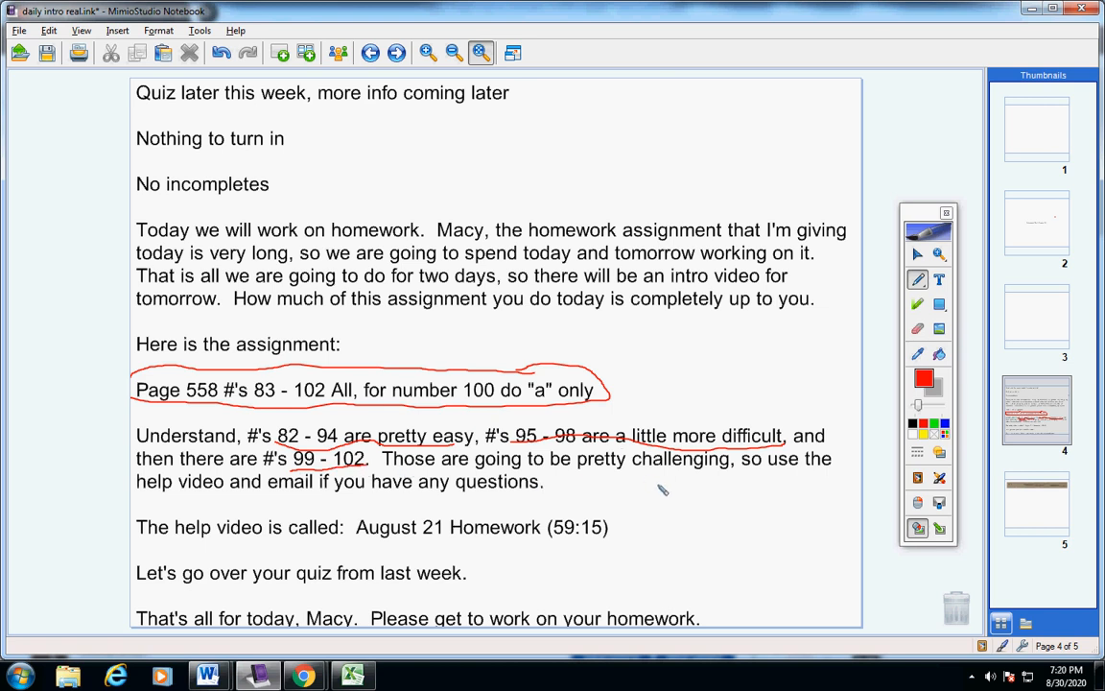
Wipe all red ink off the page and scroll down to the 'Have a great day' line.
click(917, 328)
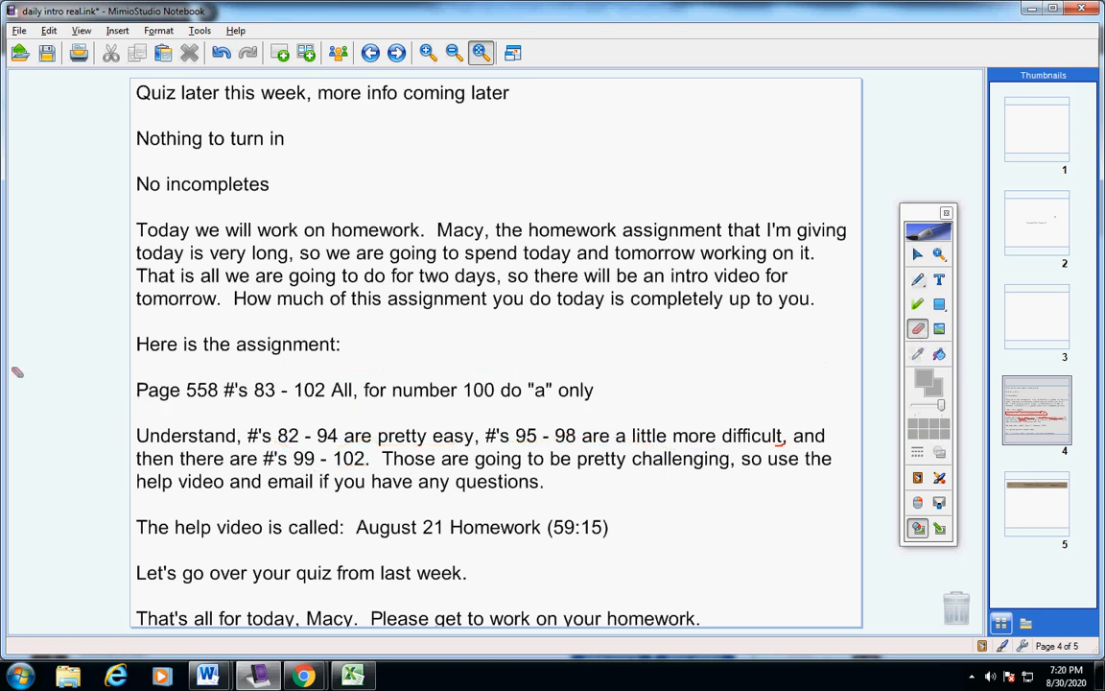
scroll(down, 3)
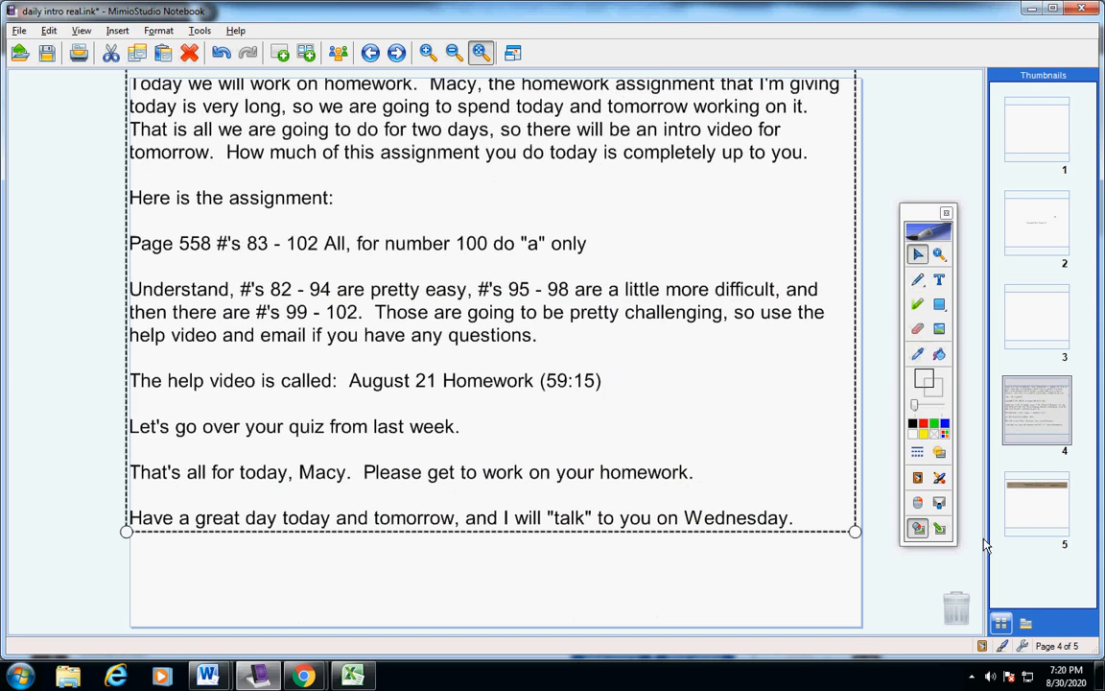
On page 5, handwrite the quiz score 99 in red below the problem strip.
click(1036, 502)
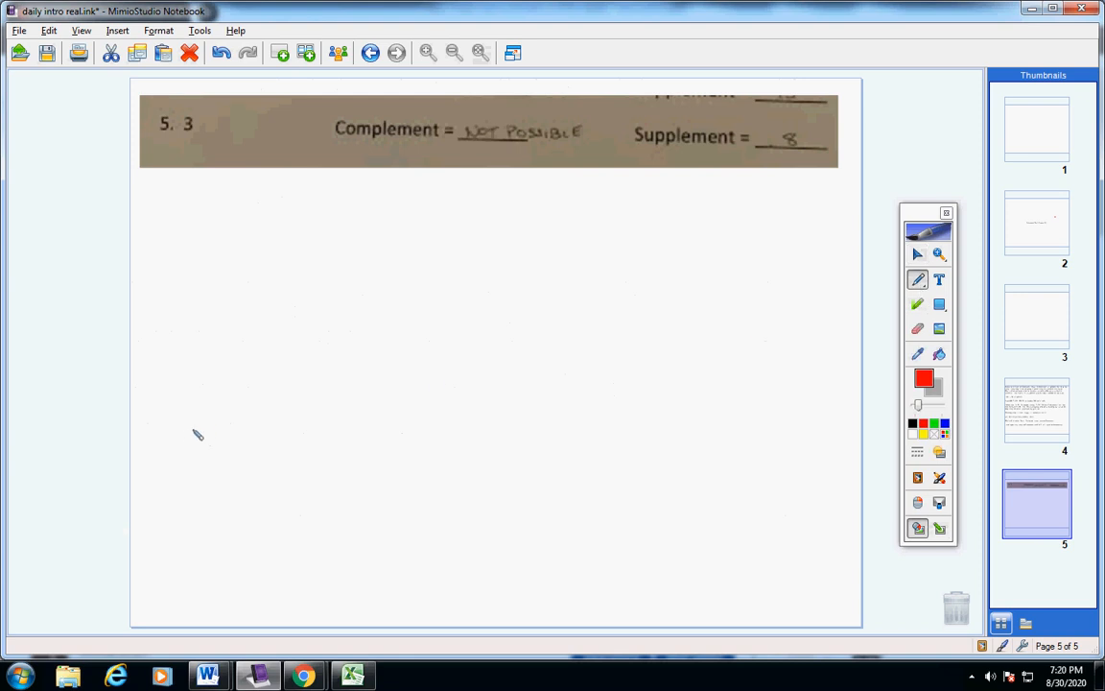
drag(173, 441, 240, 461)
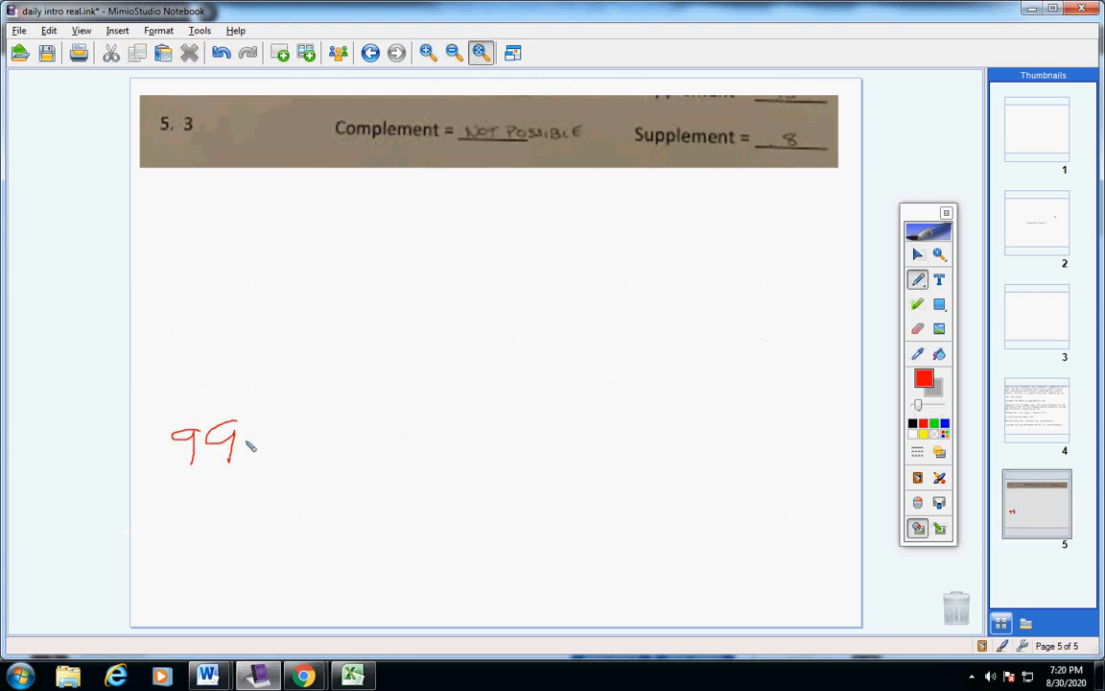
click(917, 253)
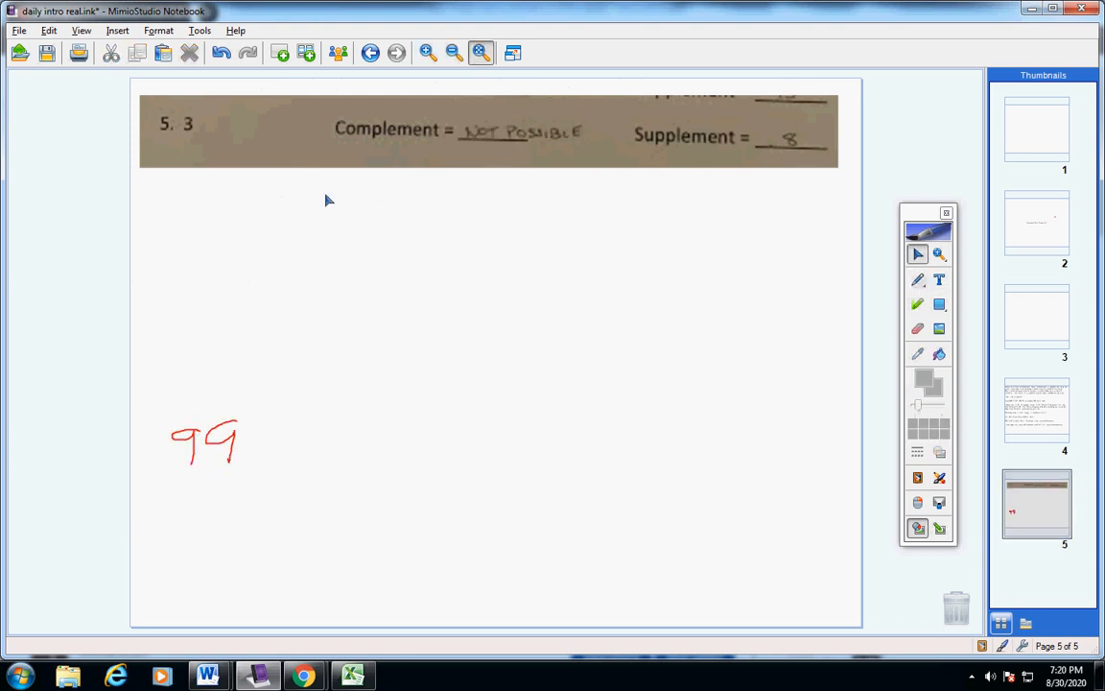
click(917, 280)
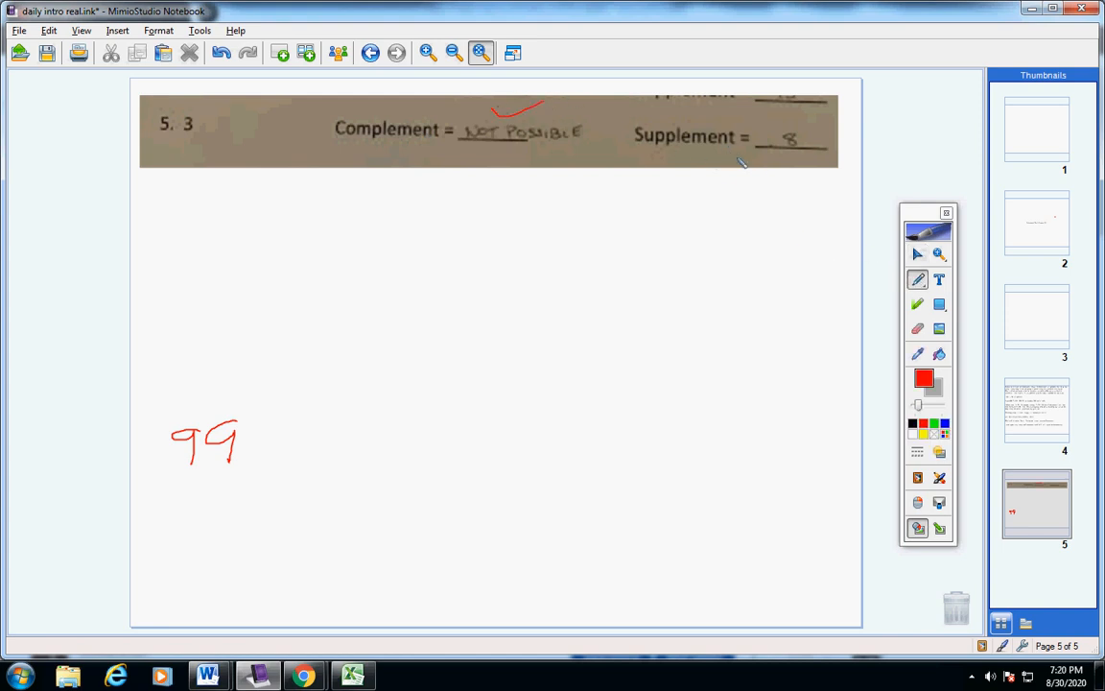
mouse_move(779, 161)
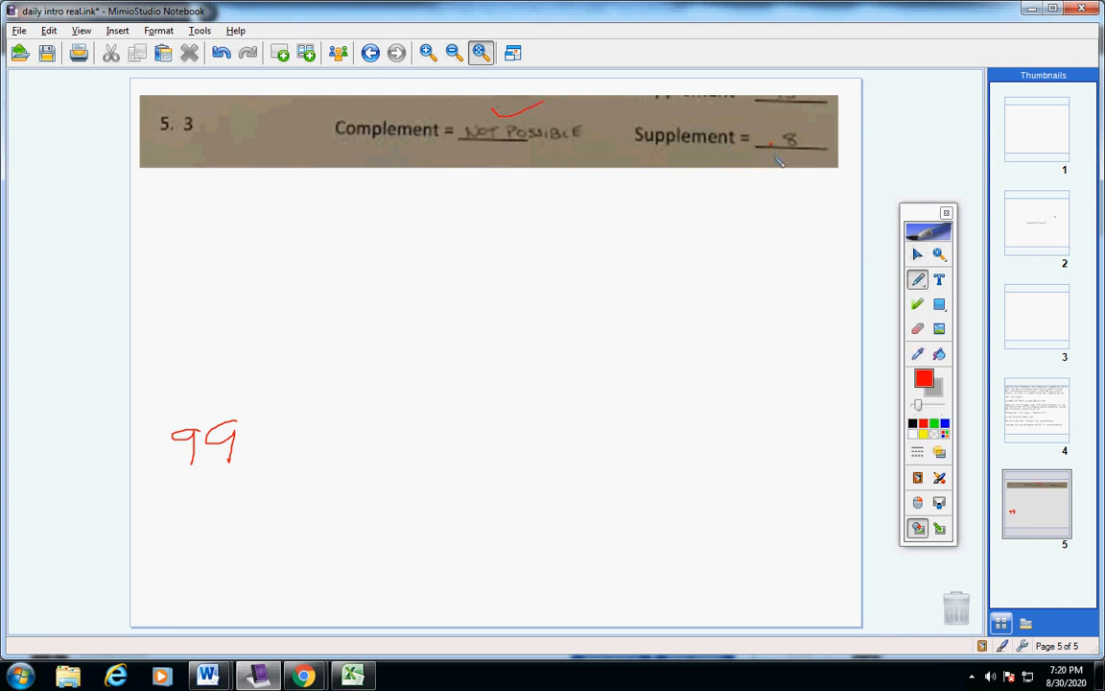
mouse_move(873, 240)
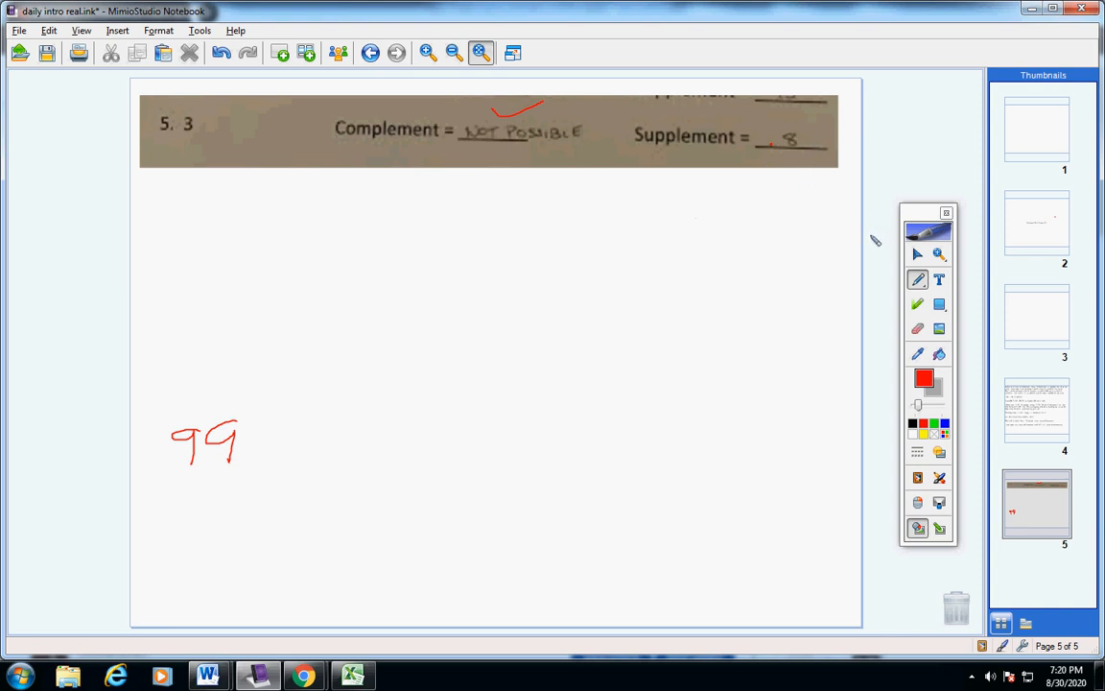
mouse_move(804, 238)
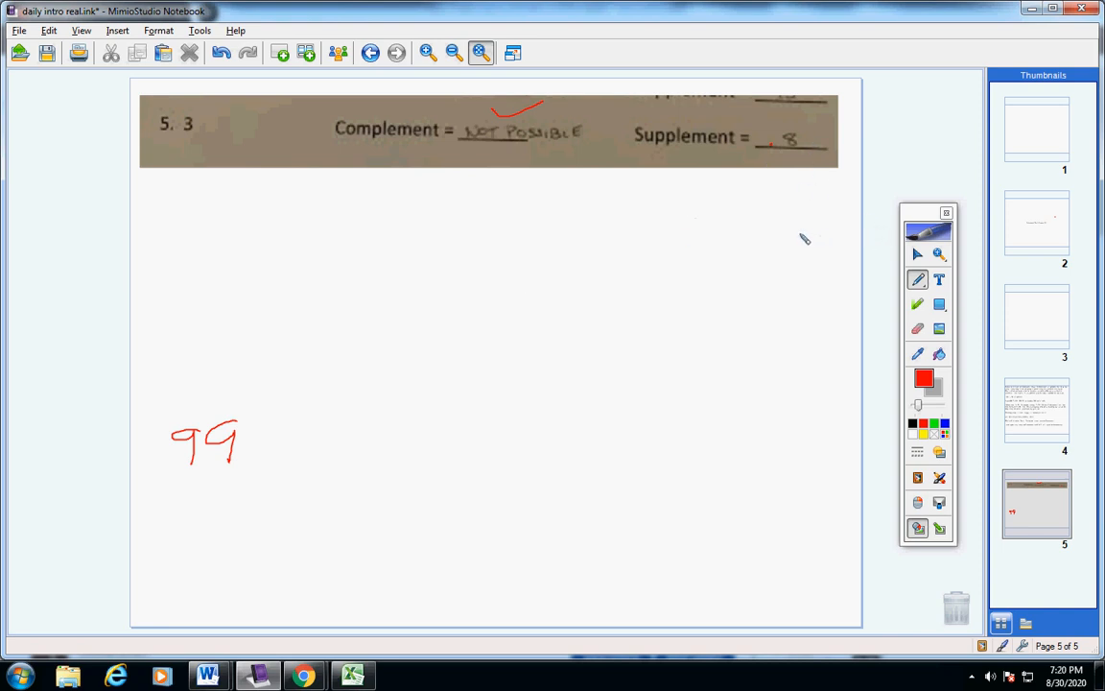
mouse_move(510, 171)
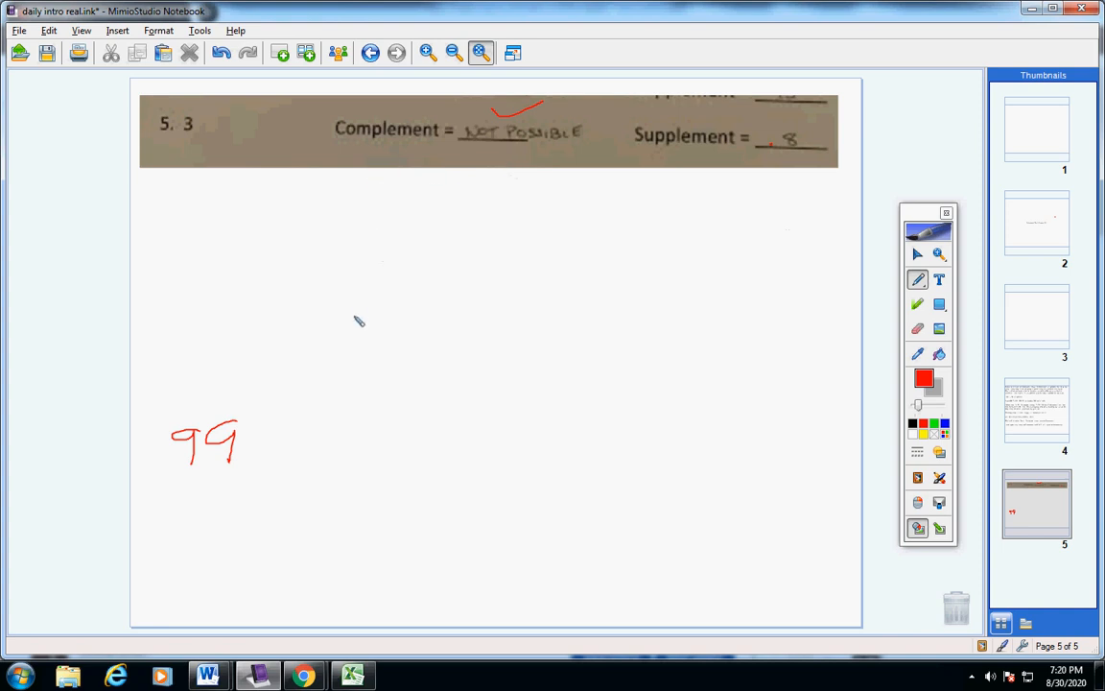
mouse_move(238, 330)
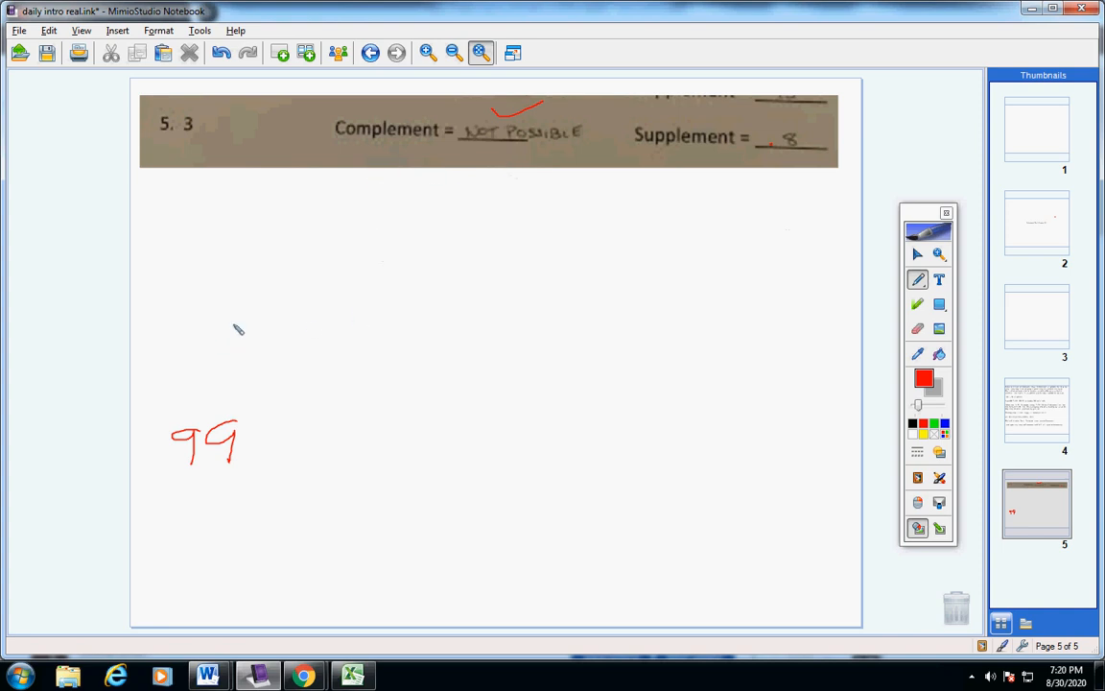
mouse_move(211, 183)
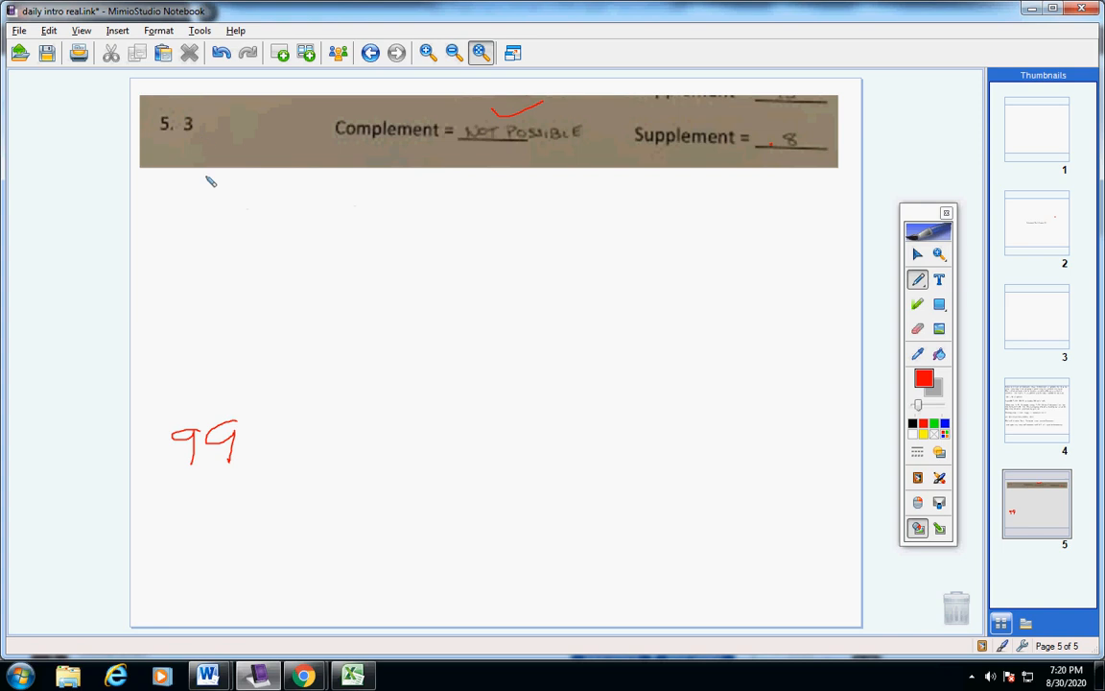
Write 3 · 7/18 below problem 5, then erase the wrong fraction leaving only the 3.
drag(338, 207, 349, 245)
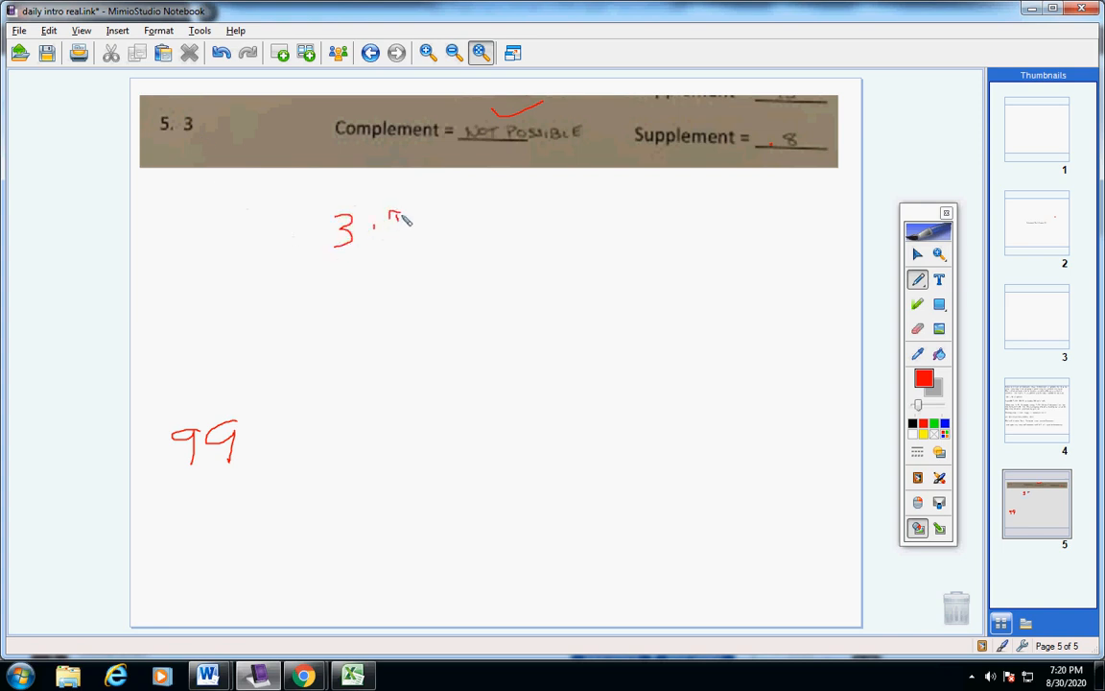
drag(388, 211, 399, 249)
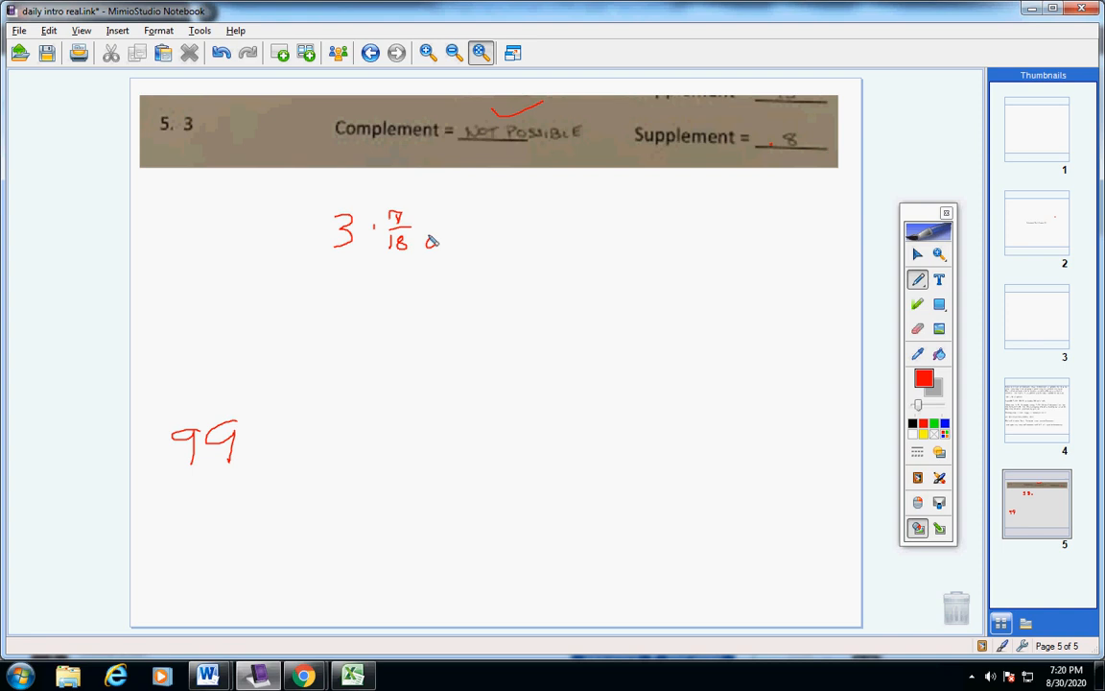
click(917, 453)
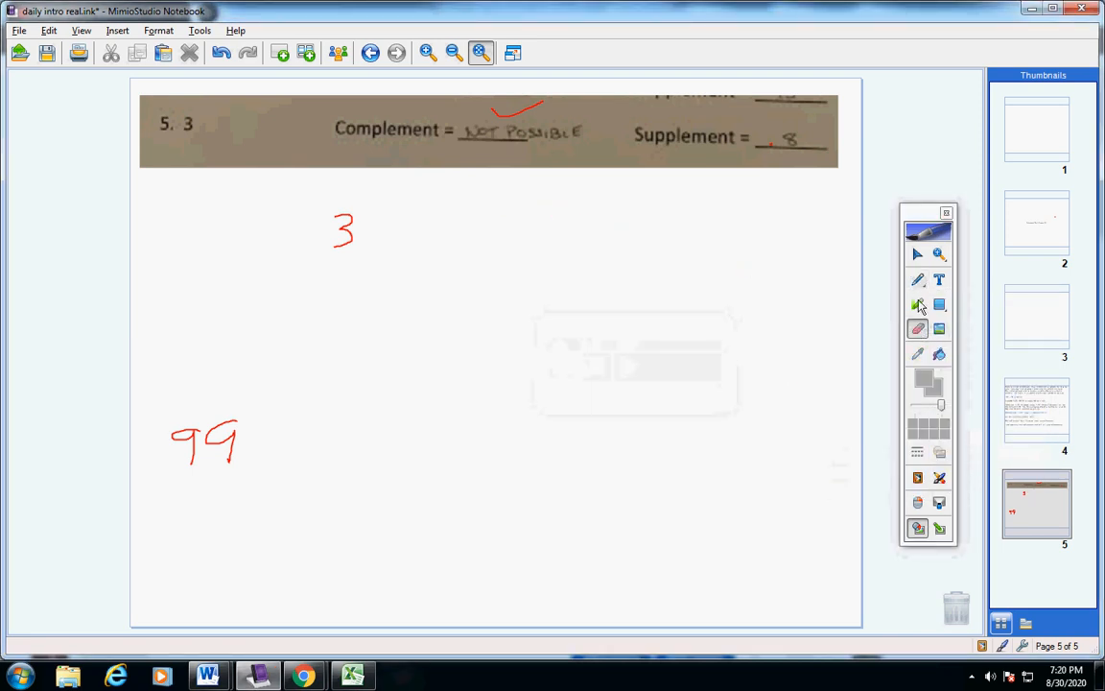
Write 3 · 180/π = 172° and 100% in red ink below problem 5.
click(917, 280)
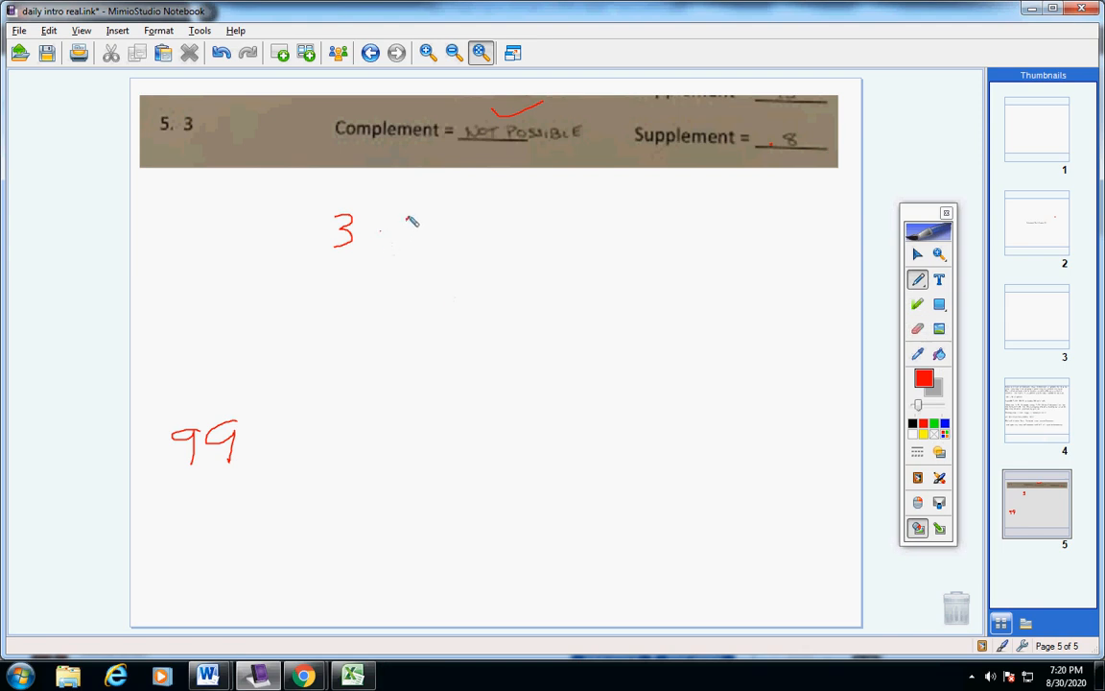
drag(407, 220, 445, 221)
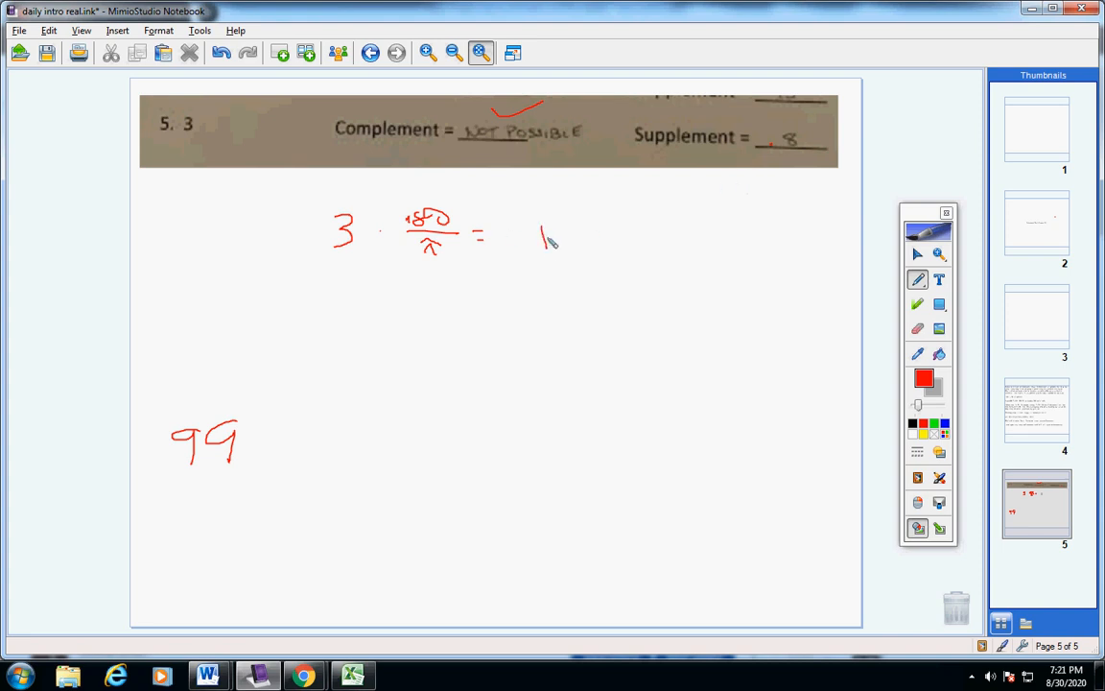
drag(541, 240, 599, 240)
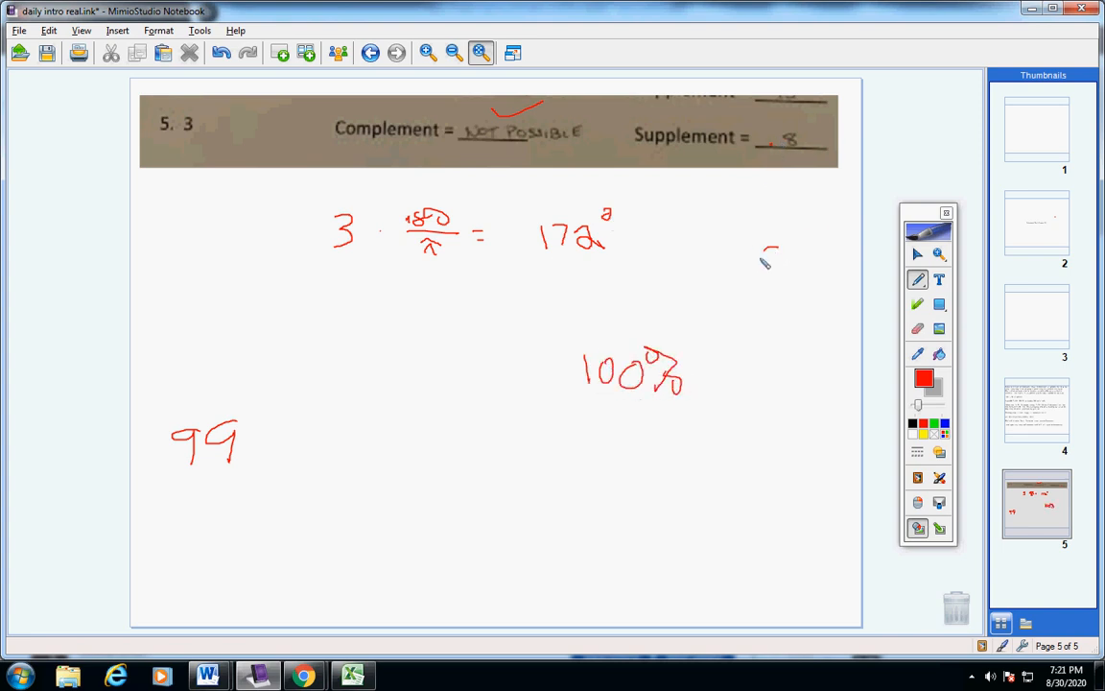
Erase the handwritten calculation and return to the announcements page.
drag(764, 273, 806, 240)
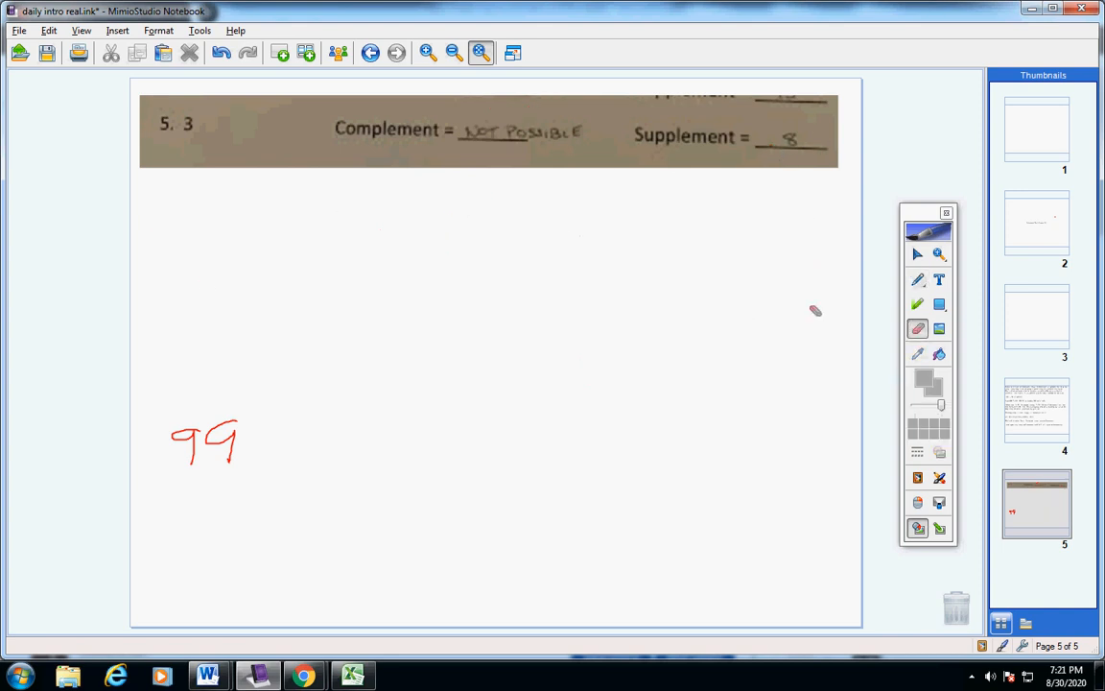
click(188, 53)
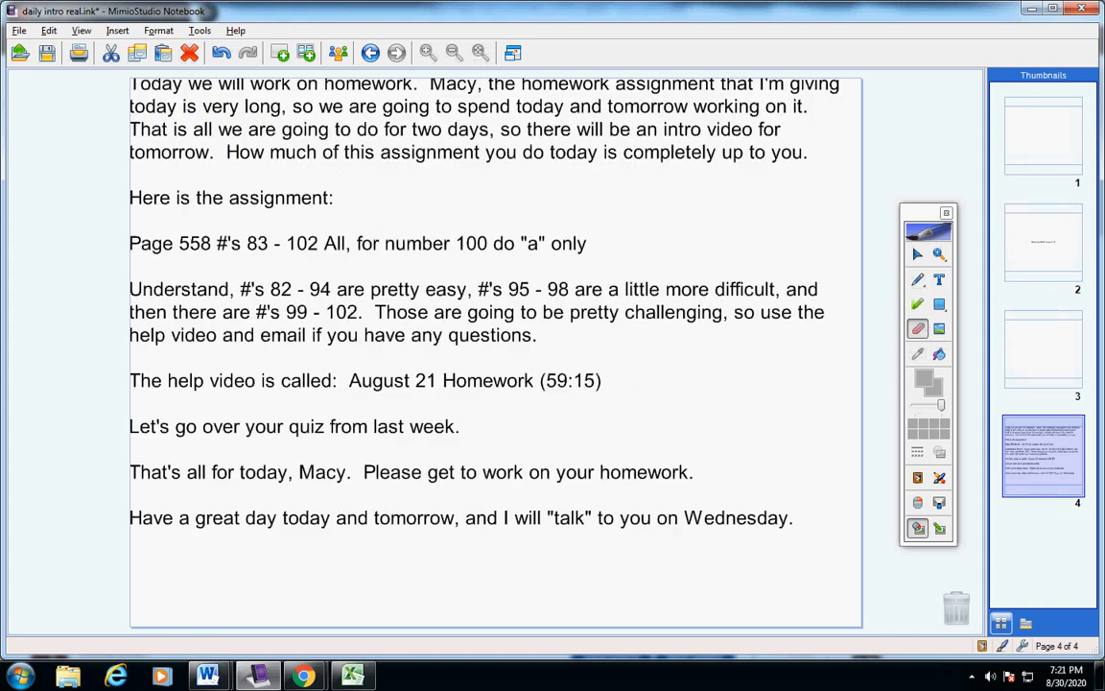
In the Excel gradebook, change the quiz score in cell F4 from 99 to 100 and return to the notebook.
click(353, 676)
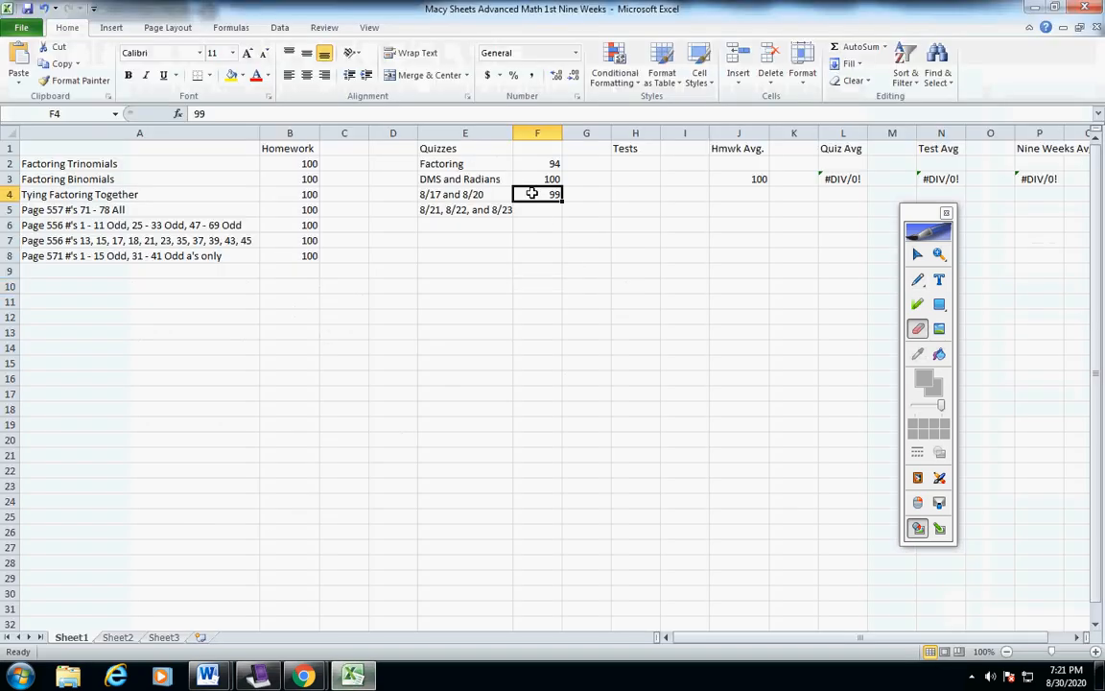
double_click(538, 193)
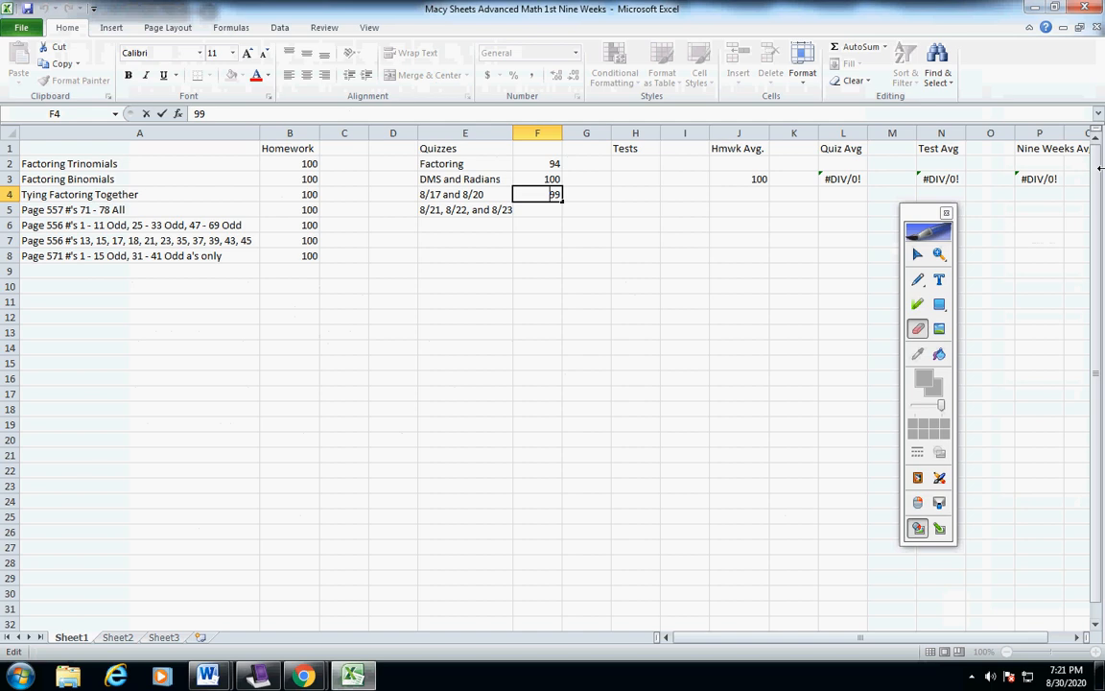
text(100)
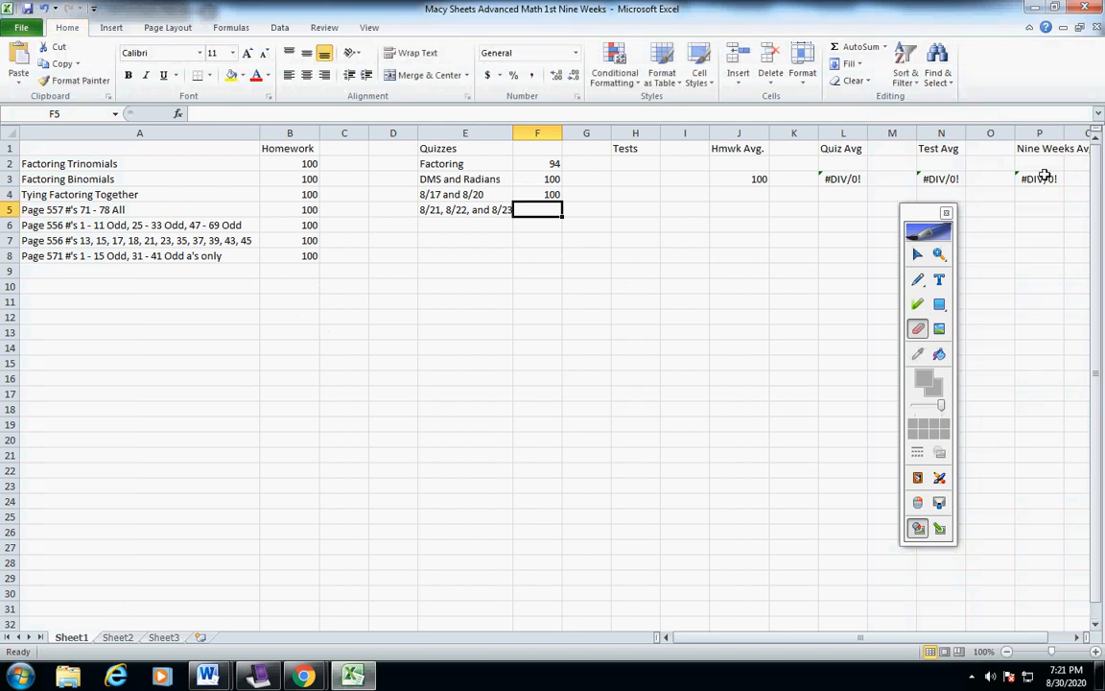
click(739, 271)
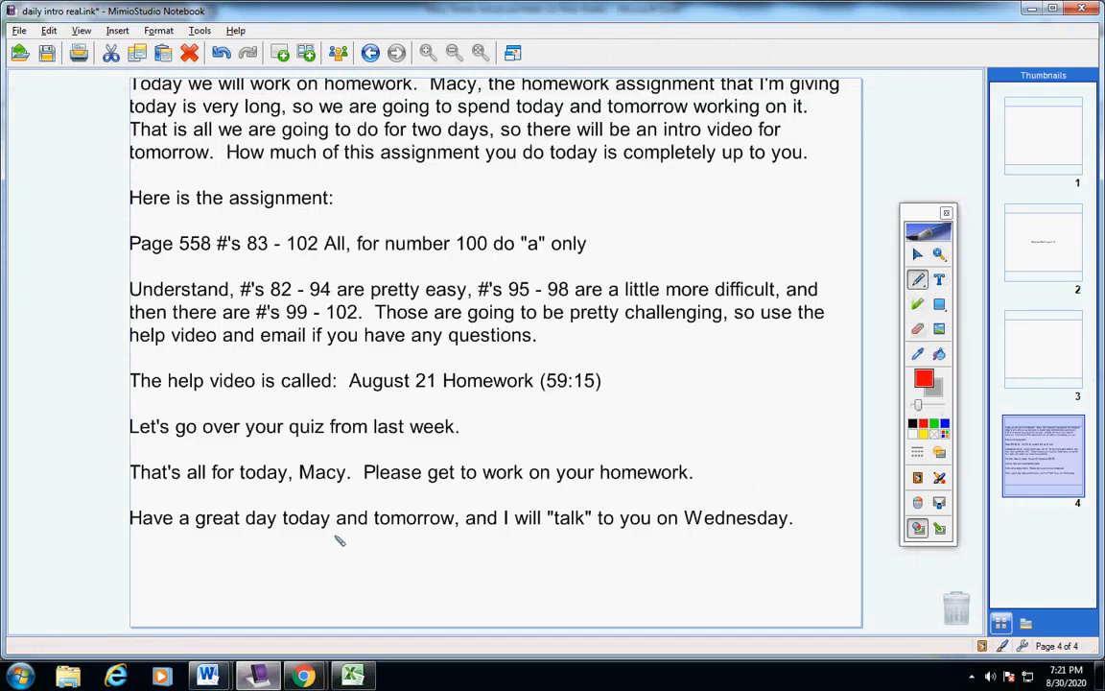
drag(553, 472, 687, 472)
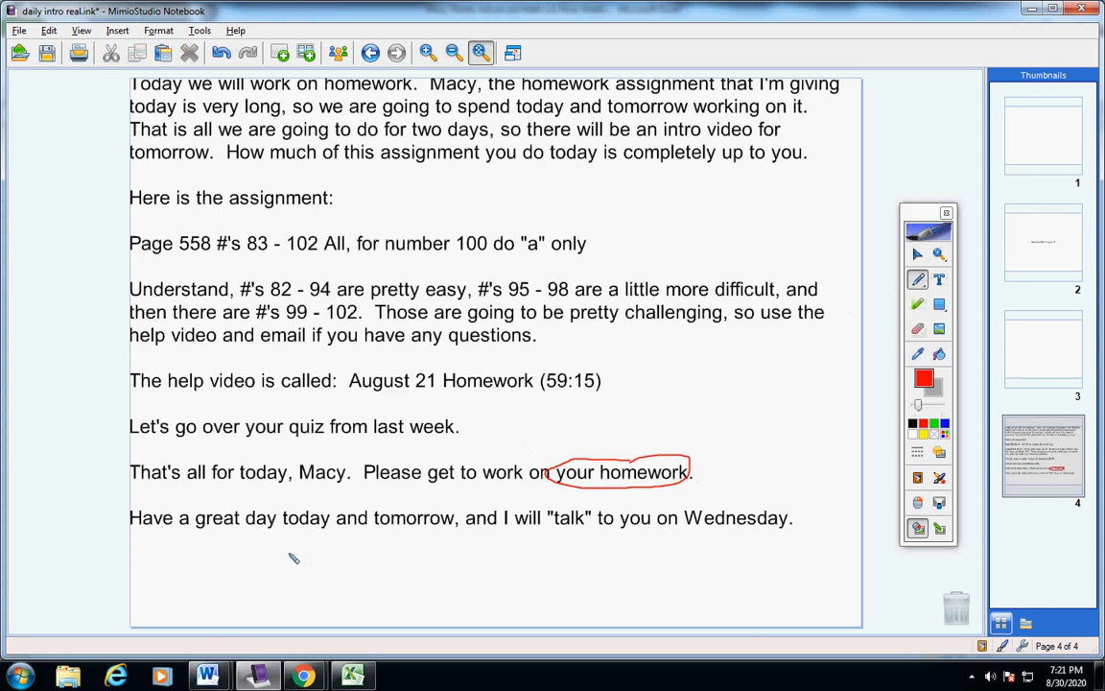
drag(278, 534, 451, 536)
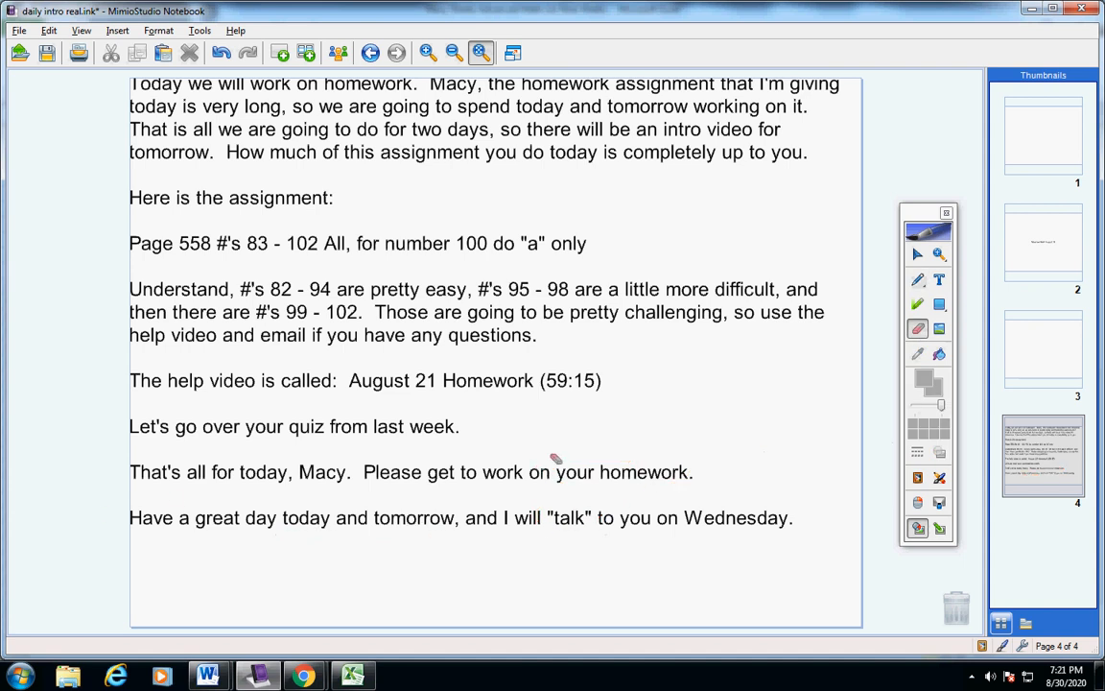
mouse_move(657, 510)
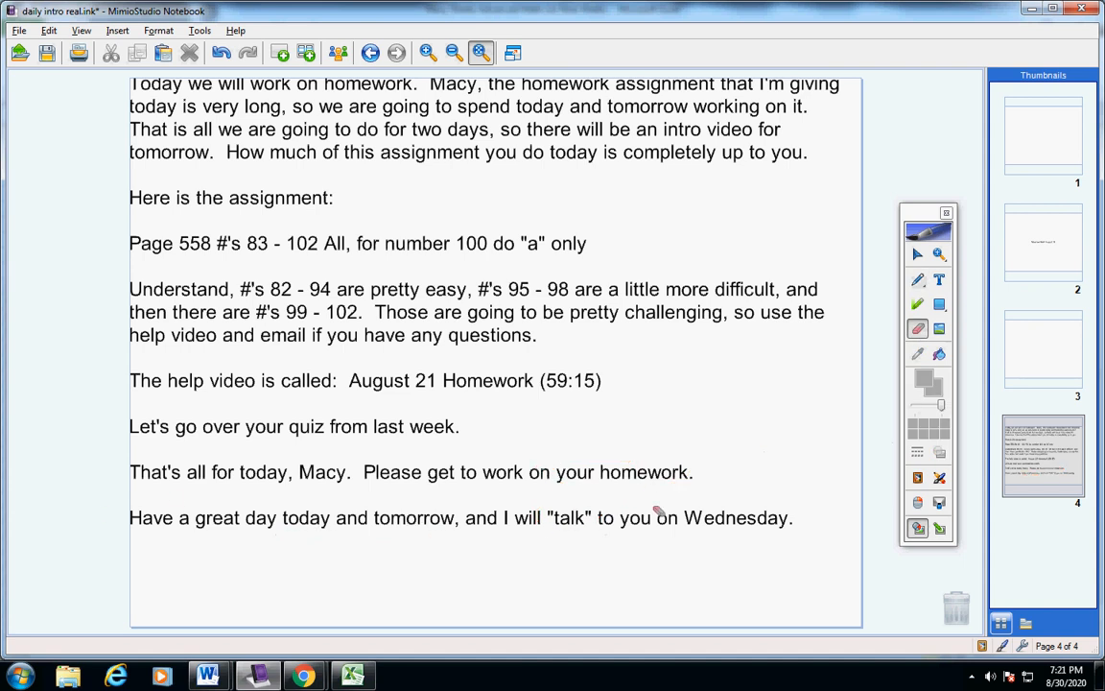
mouse_move(710, 508)
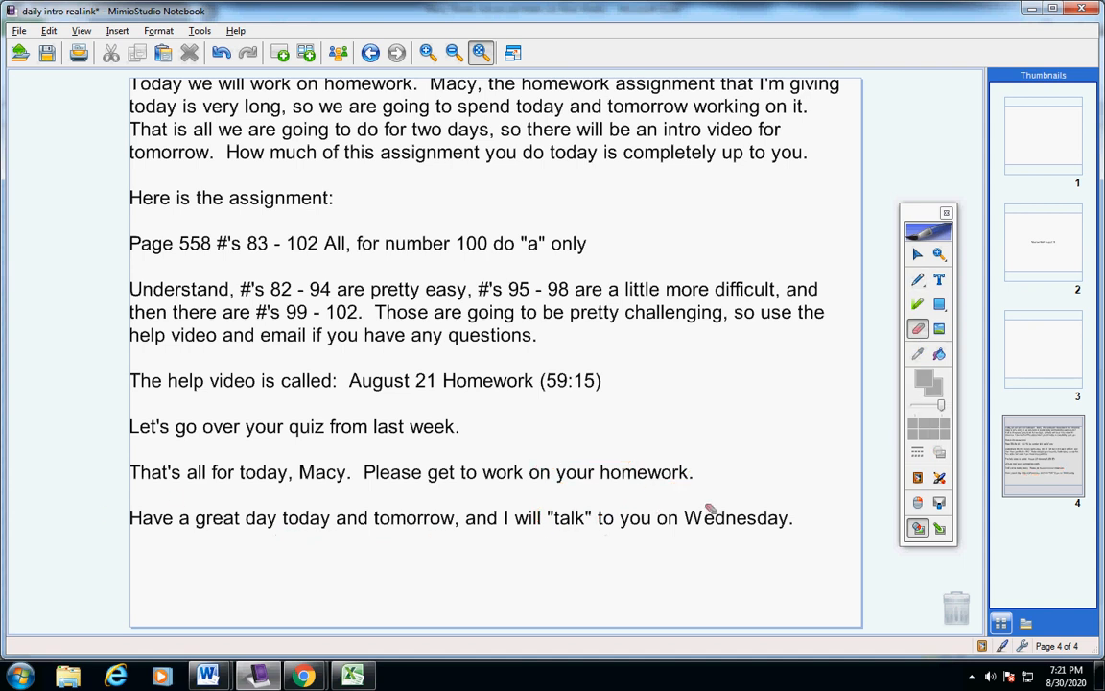